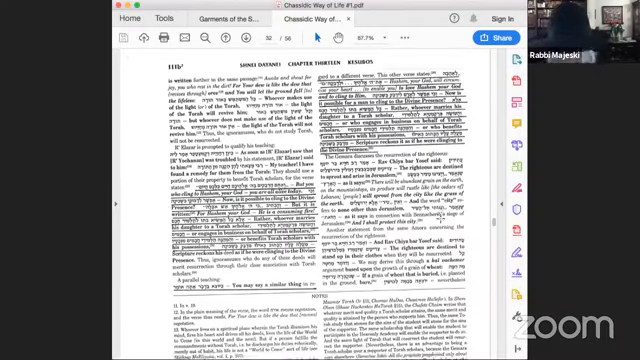
Step: Scroll past the bilingual translation page and its footnotes to the dense Hebrew commentary page
scroll("down", 3)
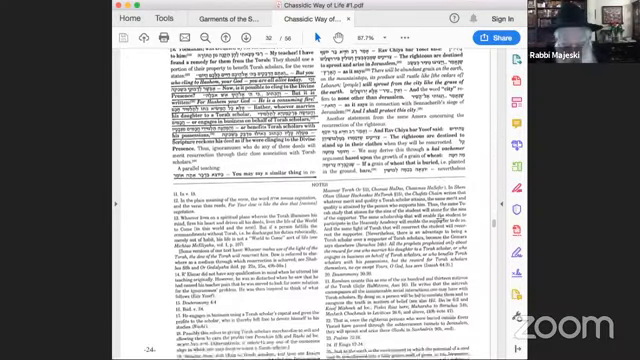
scroll("up", 3)
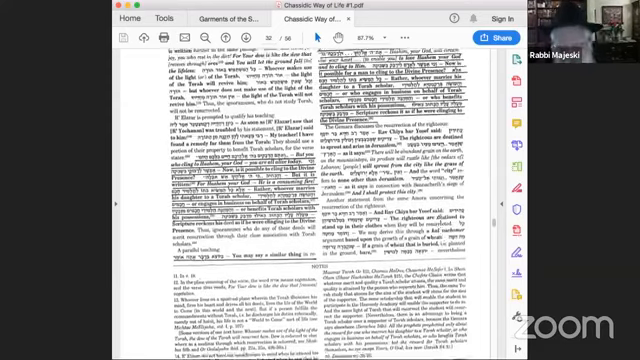
scroll("down", 3)
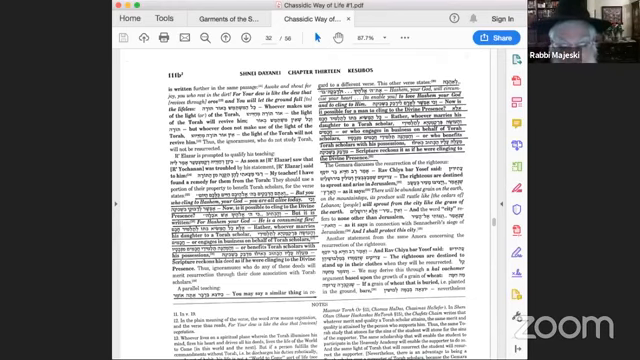
scroll("down", 3)
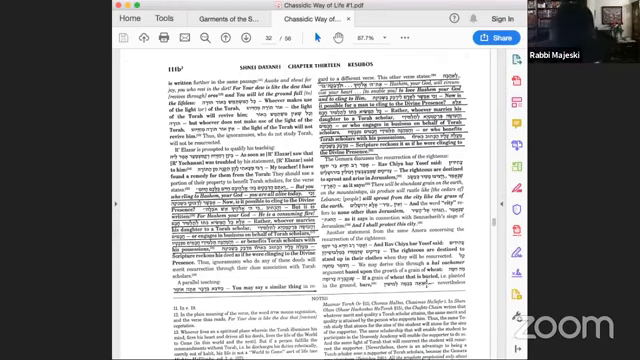
scroll("down", 3)
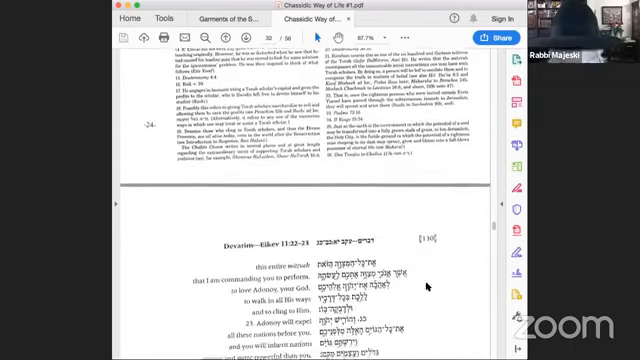
scroll("down", 3)
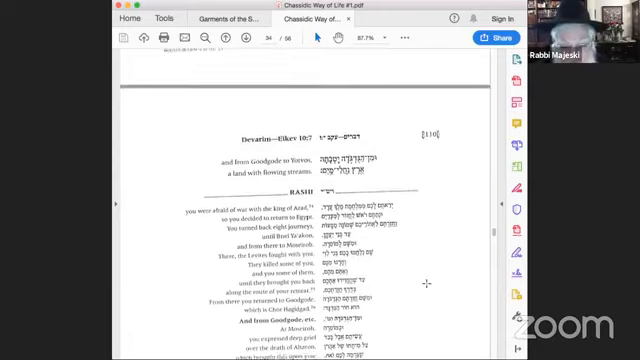
scroll("down", 3)
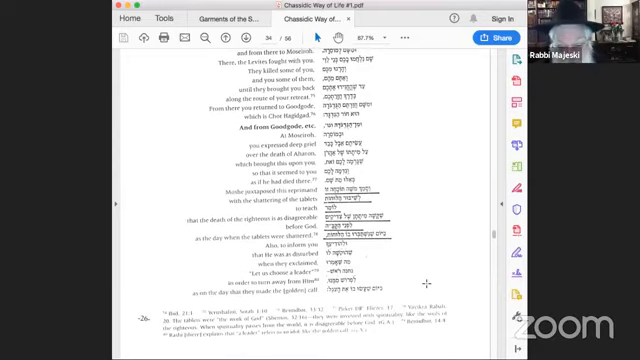
scroll("up", 3)
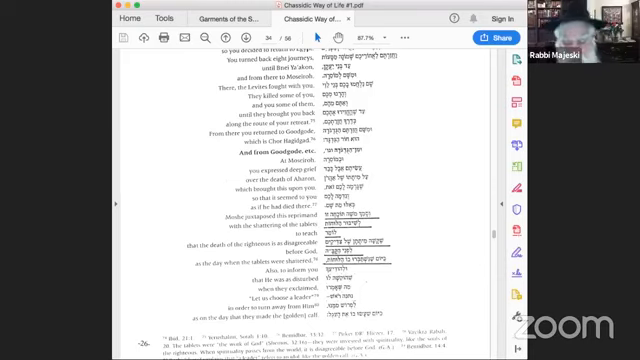
scroll("down", 3)
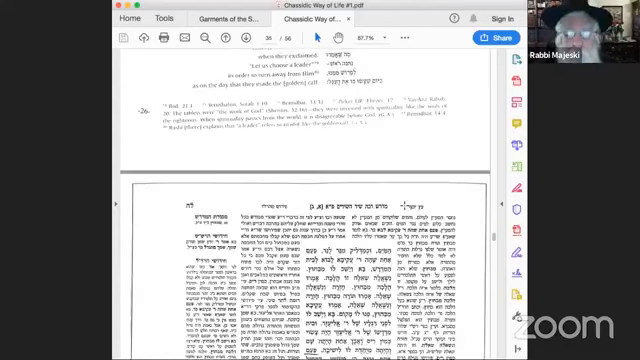
Step: Scroll through the Hebrew commentary page down to the Hebrew booklet's title page
scroll("down", 3)
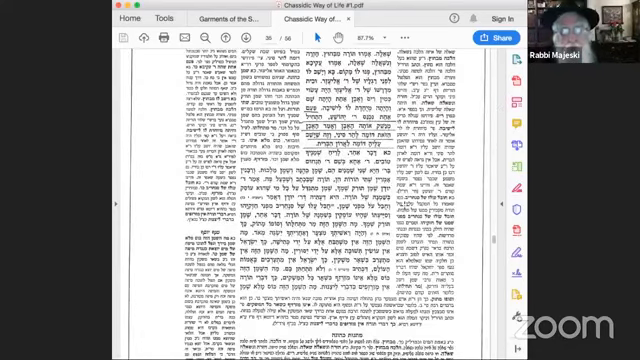
scroll("down", 3)
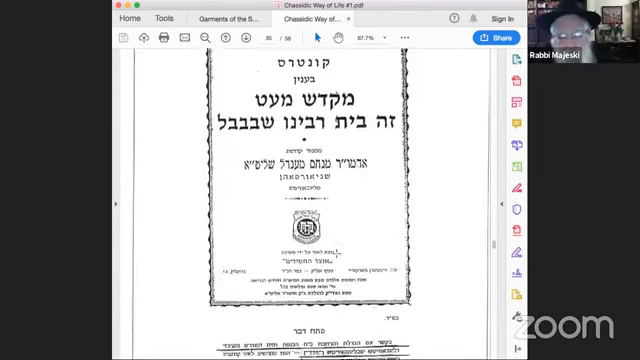
Step: Scroll past the English source list and article to the Chatam Sofer responsa heading
scroll("down", 3)
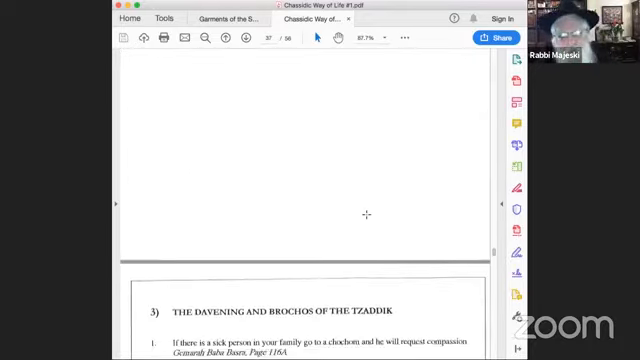
scroll("down", 3)
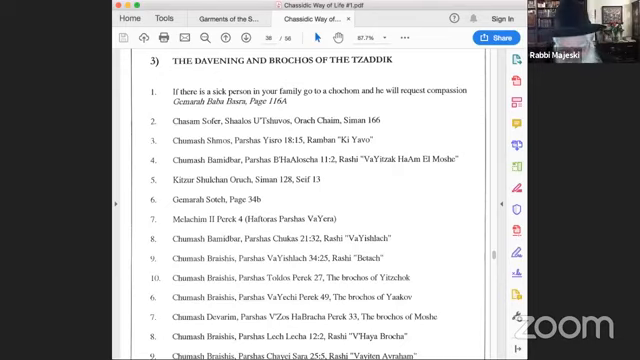
scroll("down", 3)
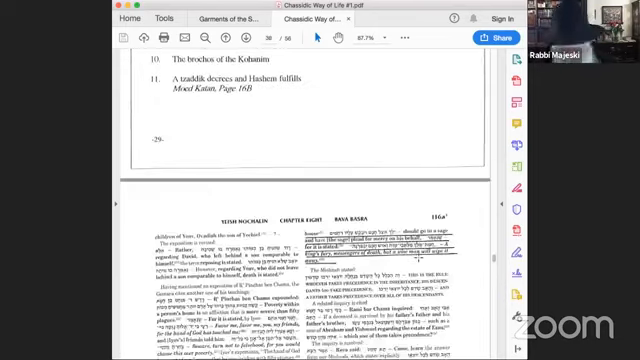
scroll("down", 3)
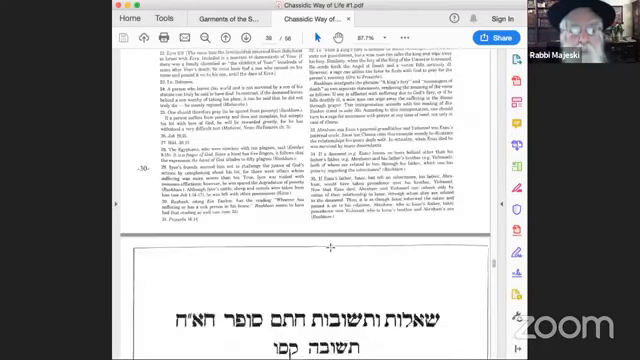
Step: Scroll past the Hebrew title page to the sideways-printed page of columned text
scroll("down", 3)
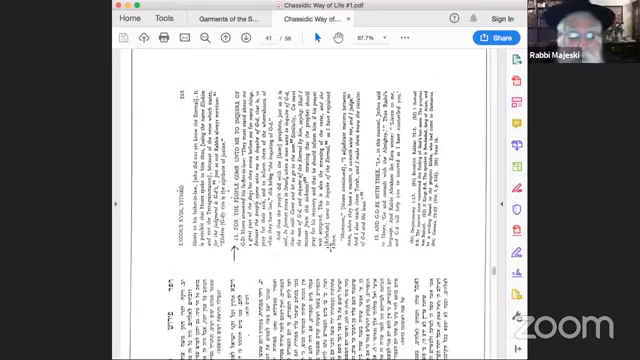
scroll("down", 3)
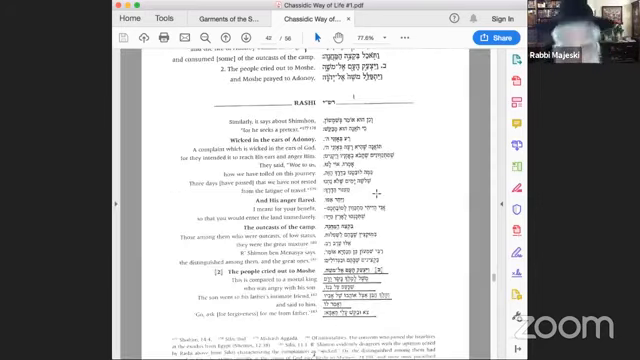
Step: Nudge the bilingual page so the later lines of the Rashi commentary are in view
scroll("up", 3)
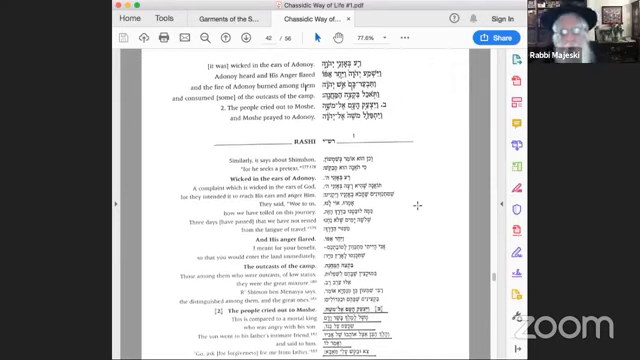
scroll("down", 3)
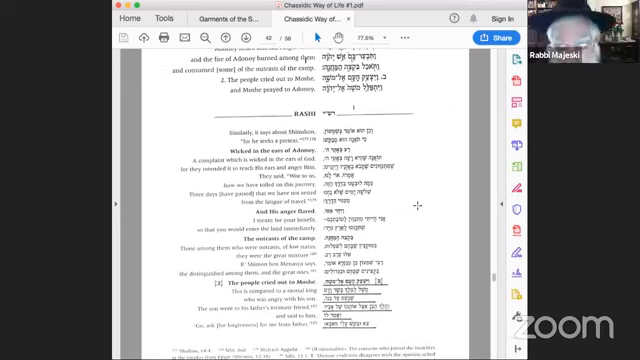
scroll("up", 3)
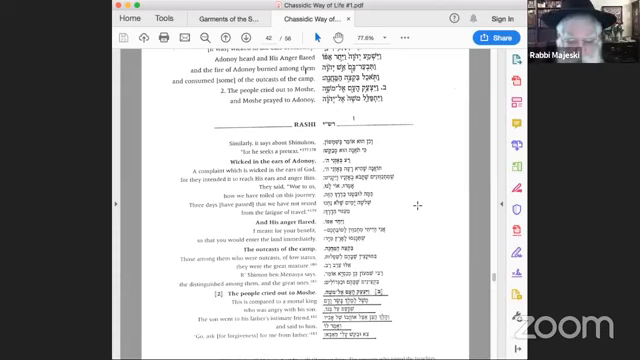
Step: Scroll to the Rashi passage 'The people cried out to Moshe' beside its Hebrew column
scroll("down", 3)
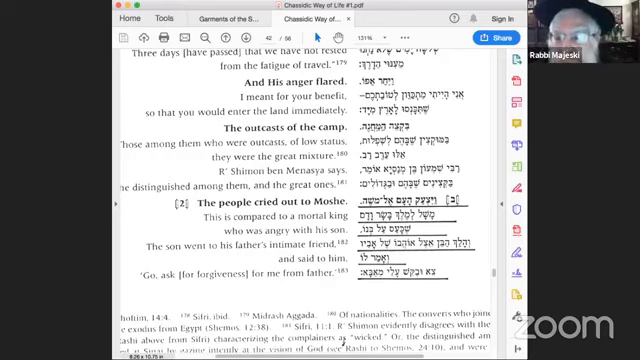
Step: Scroll to the footnotes and page number 33 at the bottom of the bilingual page
scroll("down", 3)
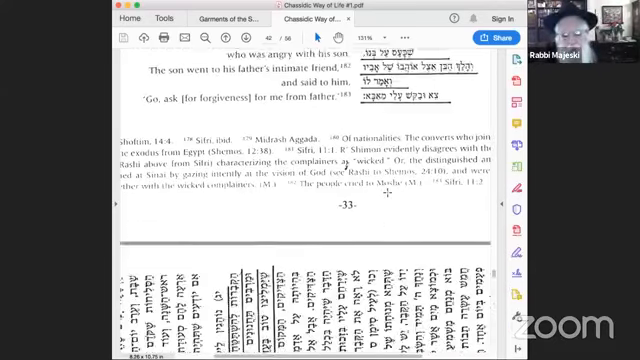
Step: Scroll through the sideways pages to the paragraph on visiting tzaddikim's graves before Rosh Hashanah
scroll("down", 3)
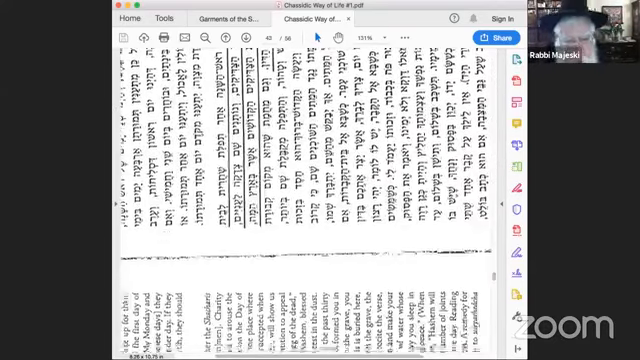
left_click(260, 14)
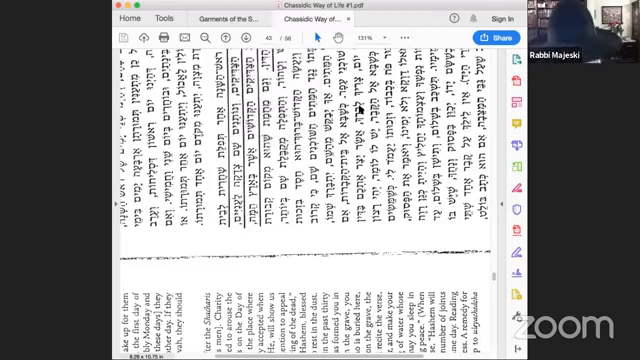
scroll("down", 3)
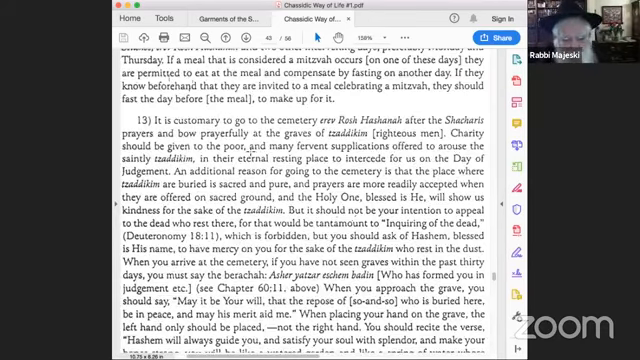
scroll("down", 3)
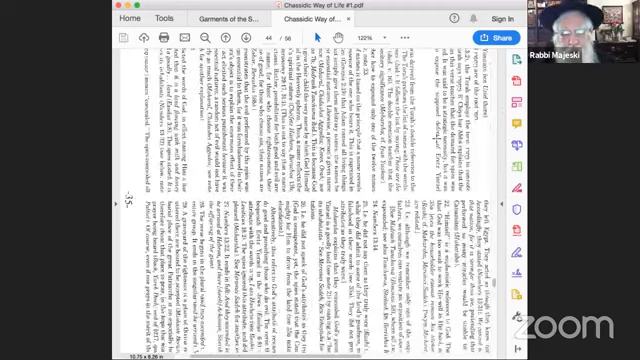
Step: Bring up the Window menu listing the open documents
left_click(340, 10)
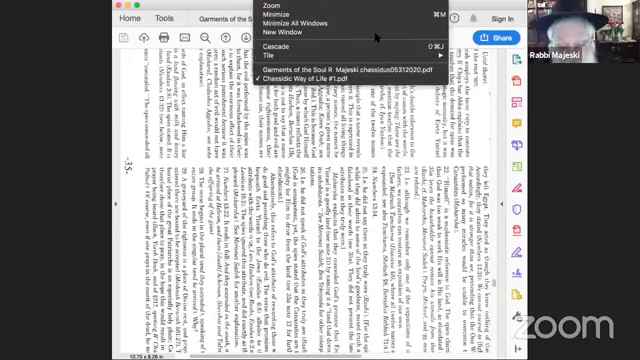